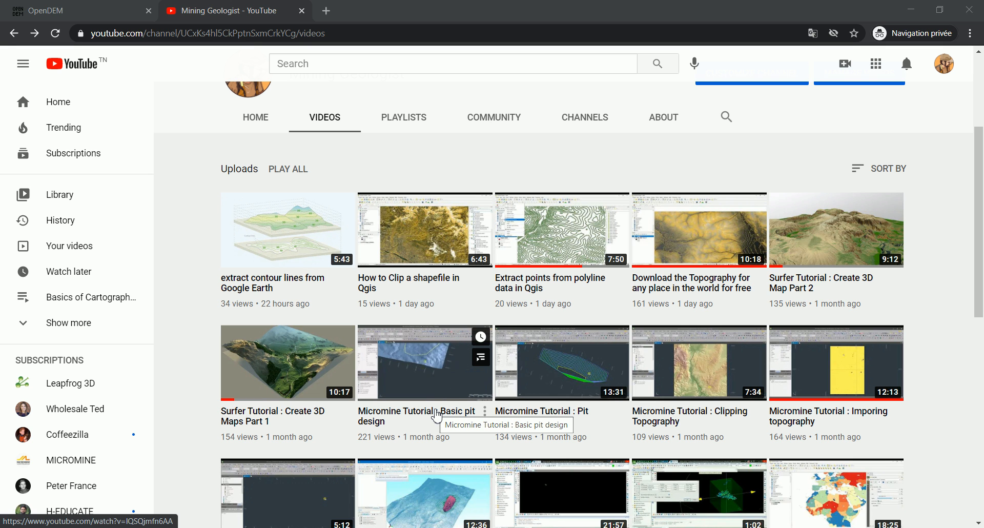
mouse_move(437, 415)
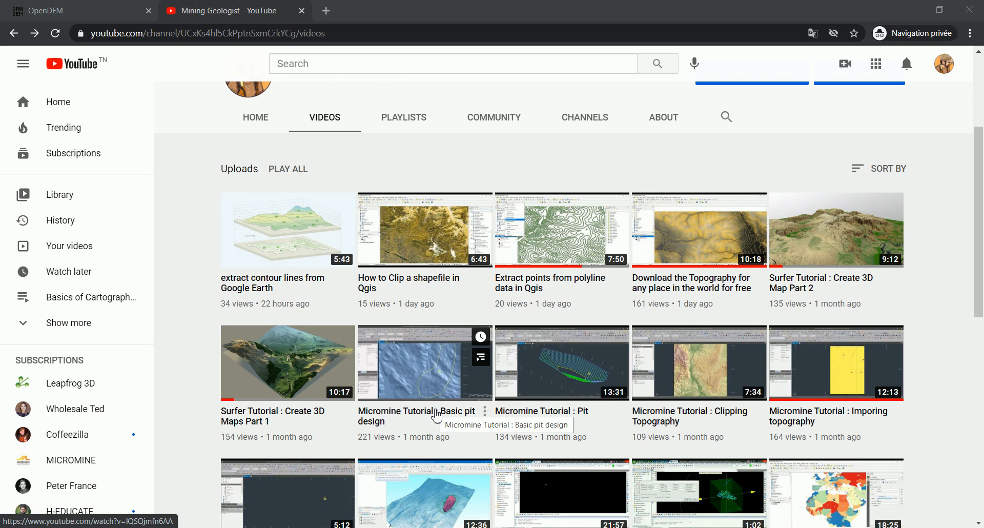
Scroll-zoom the OpenDEM data map outward toward a world view
scroll(down, 3)
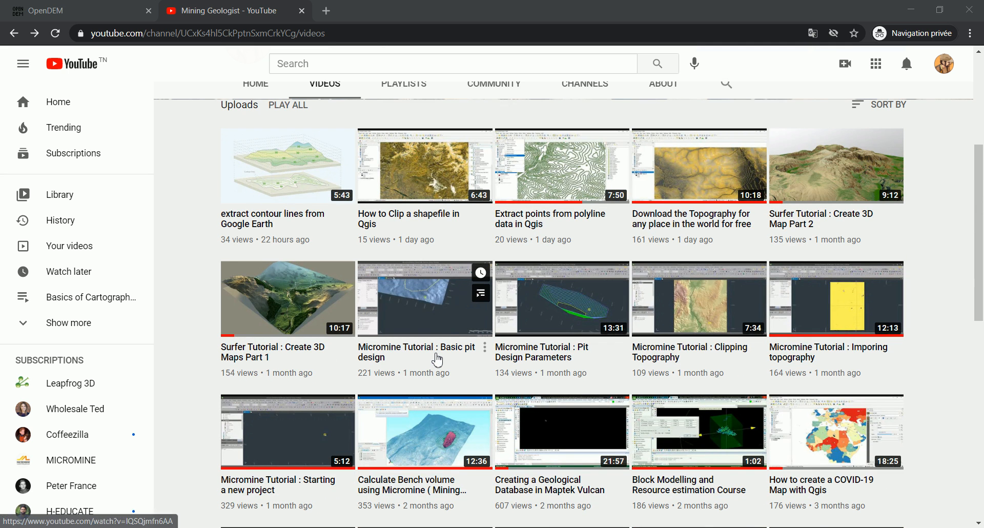
mouse_move(438, 358)
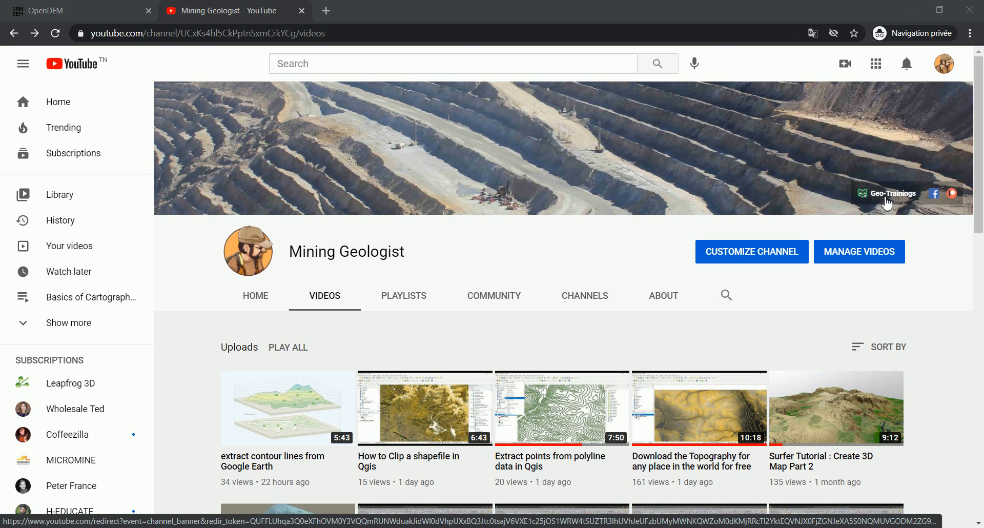
mouse_move(951, 203)
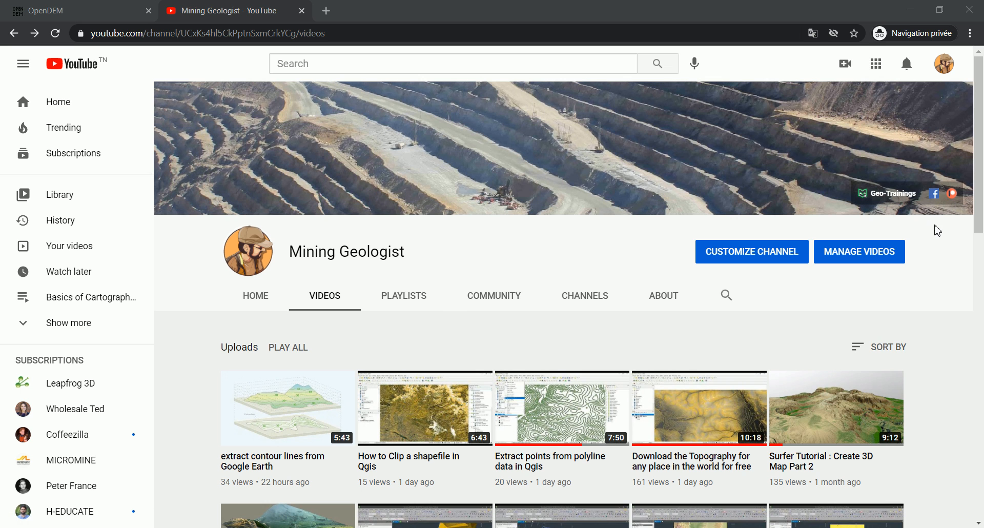
mouse_move(953, 193)
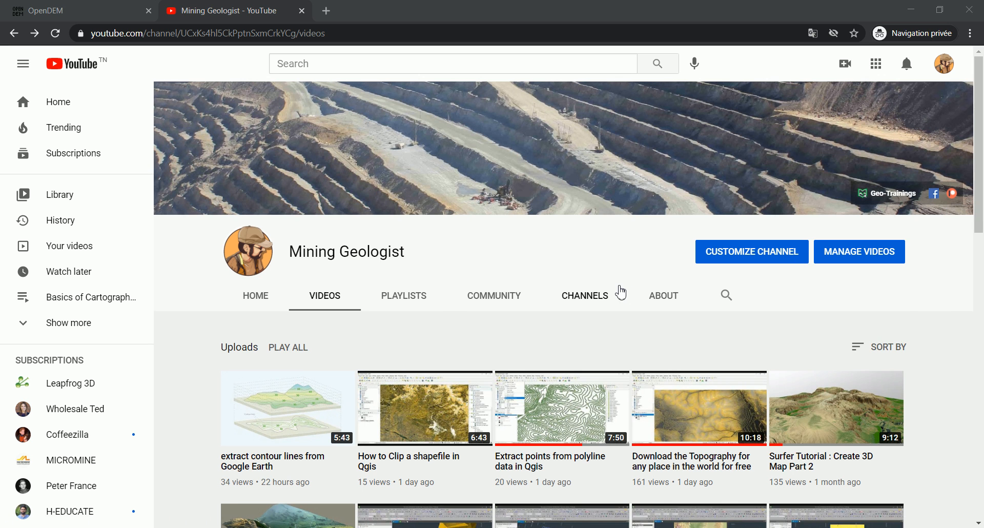
mouse_move(453, 309)
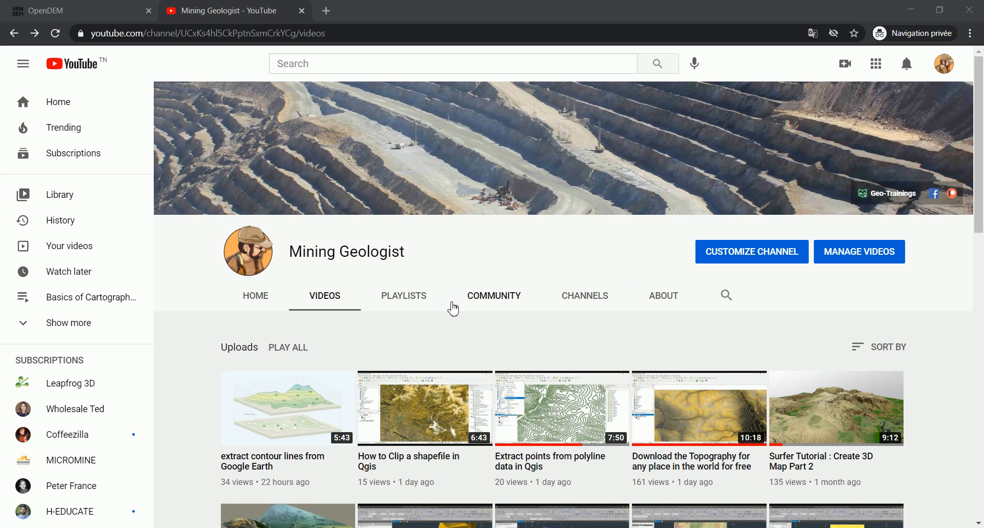
scroll(down, 3)
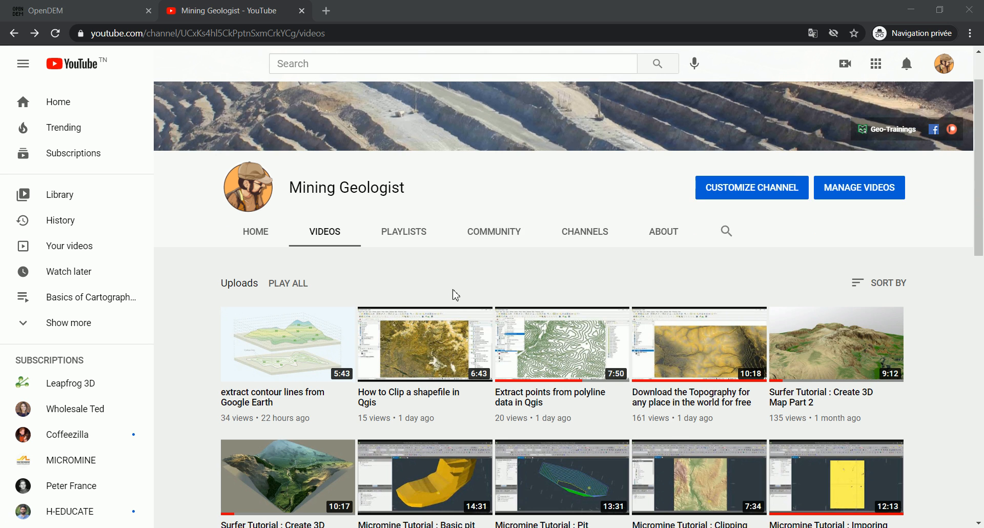
mouse_move(461, 281)
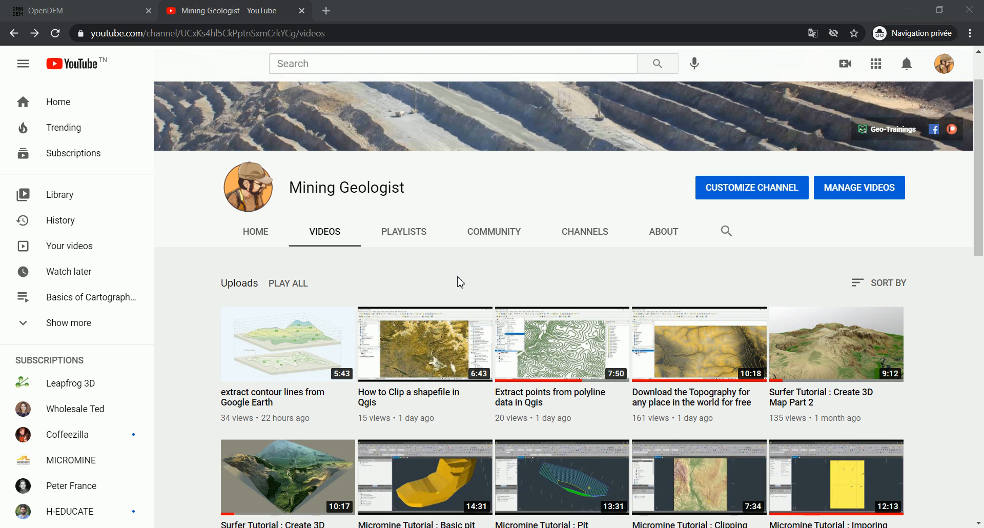
mouse_move(460, 281)
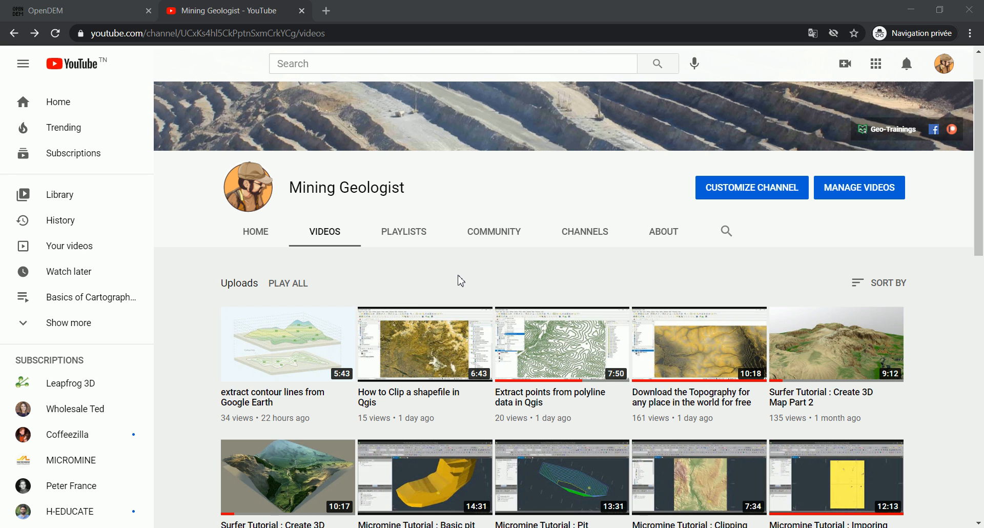
mouse_move(878, 137)
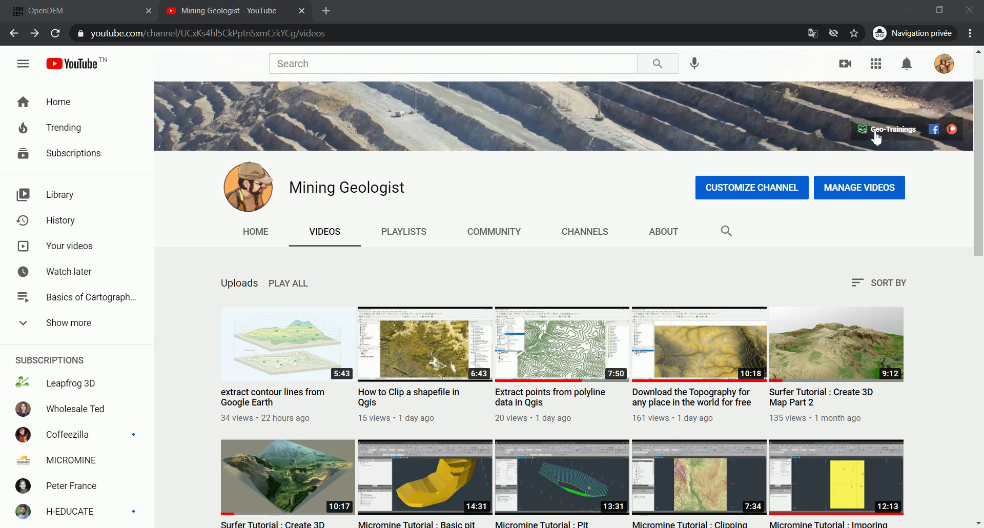
mouse_move(607, 284)
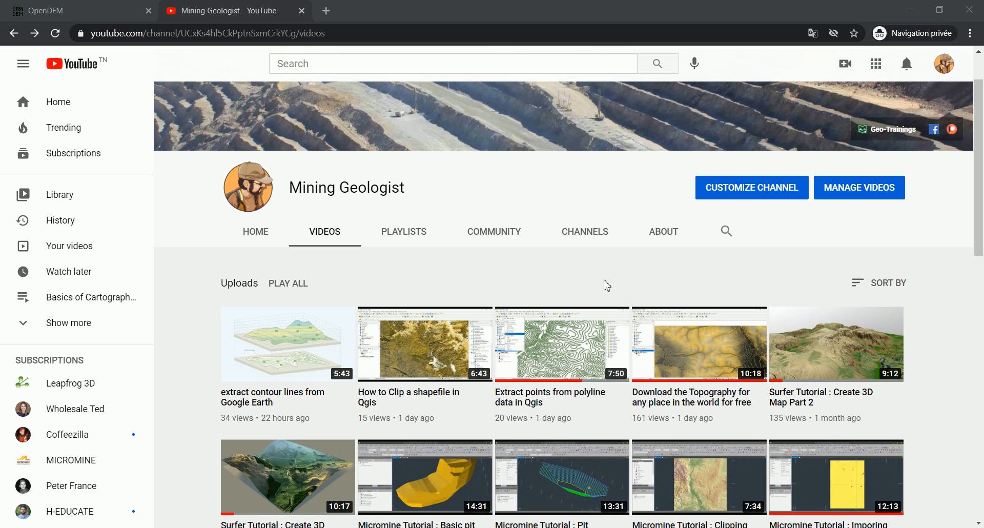
mouse_move(526, 291)
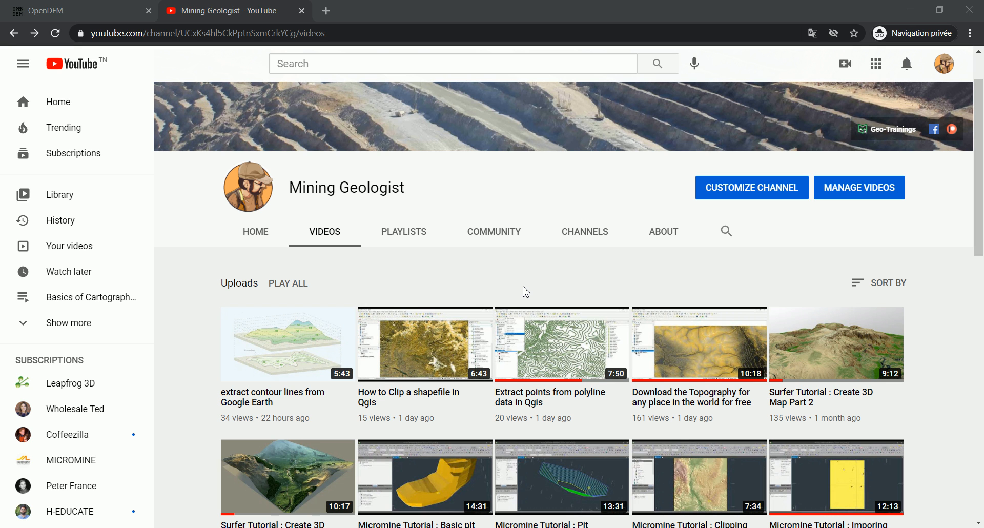
mouse_move(526, 281)
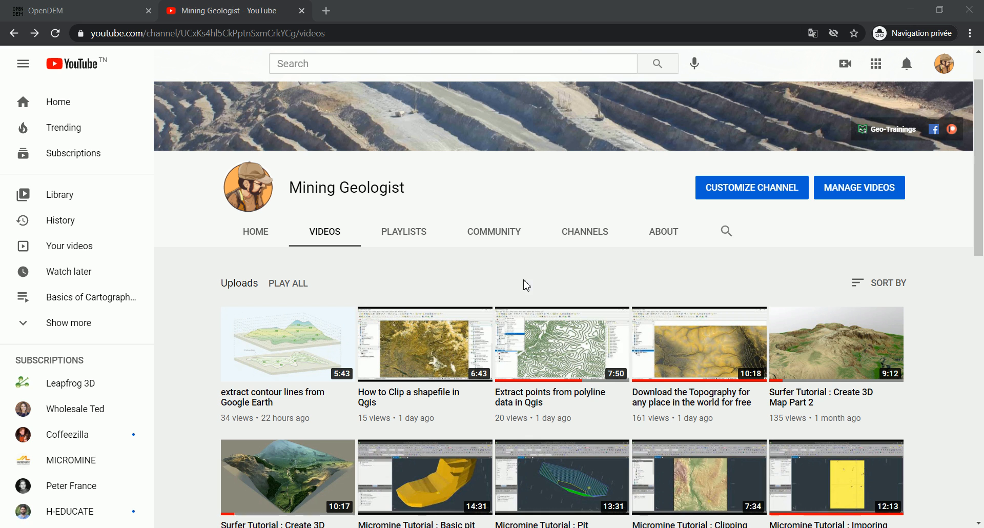
mouse_move(485, 278)
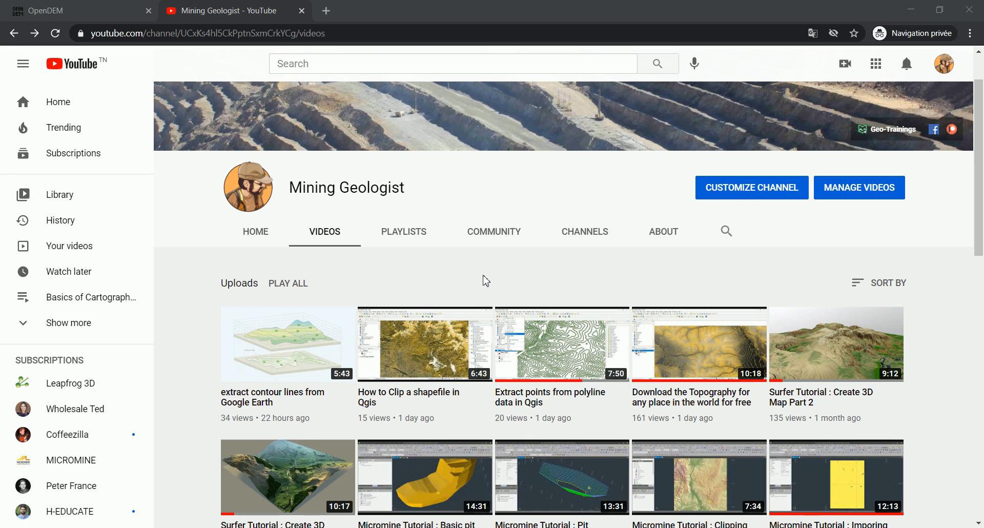
mouse_move(210, 78)
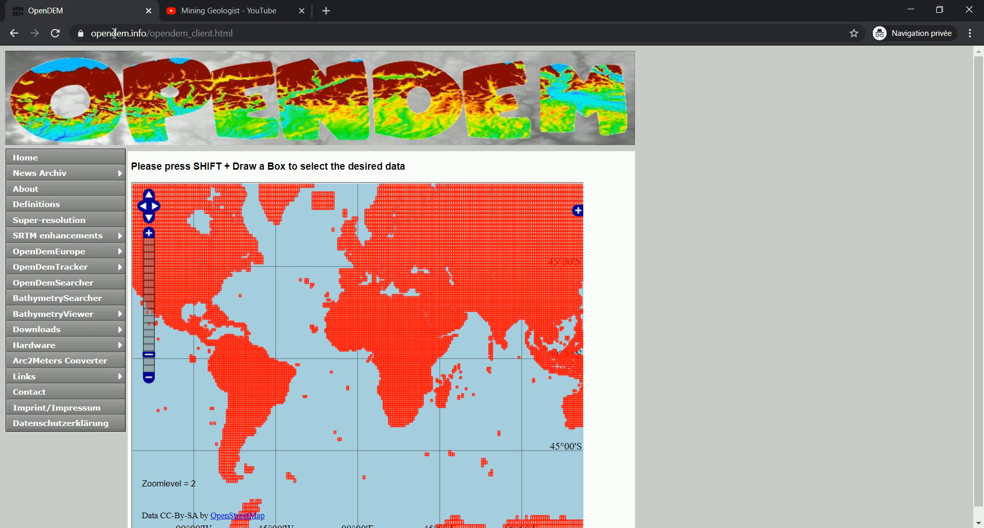
mouse_move(127, 49)
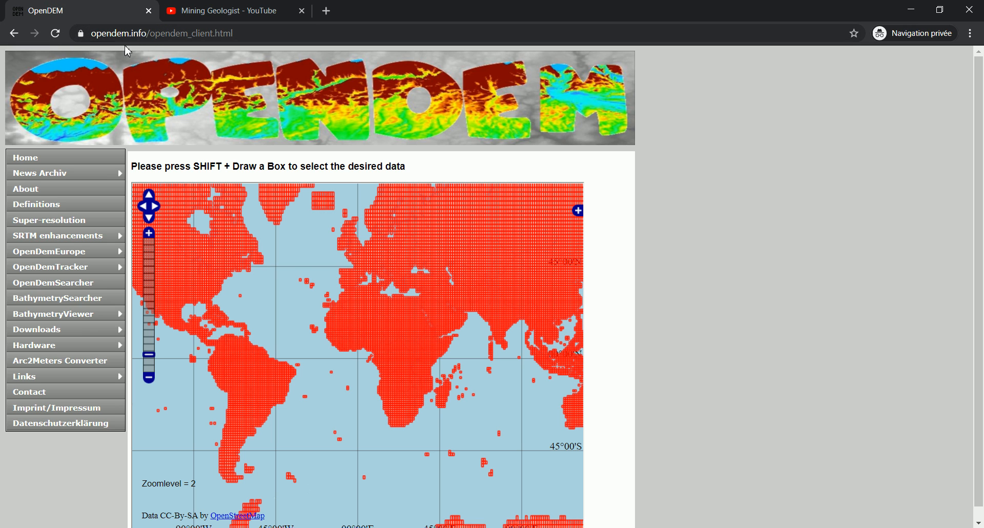
mouse_move(186, 52)
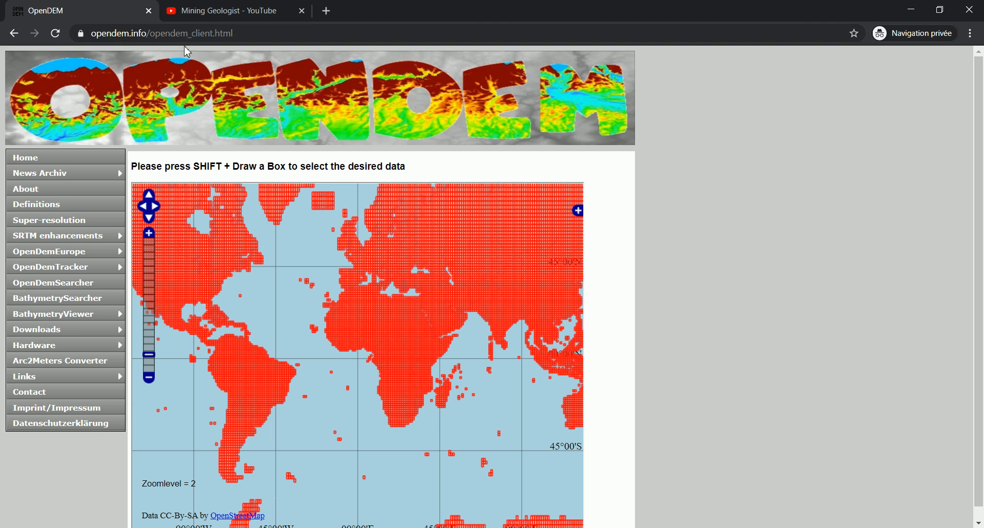
mouse_move(189, 33)
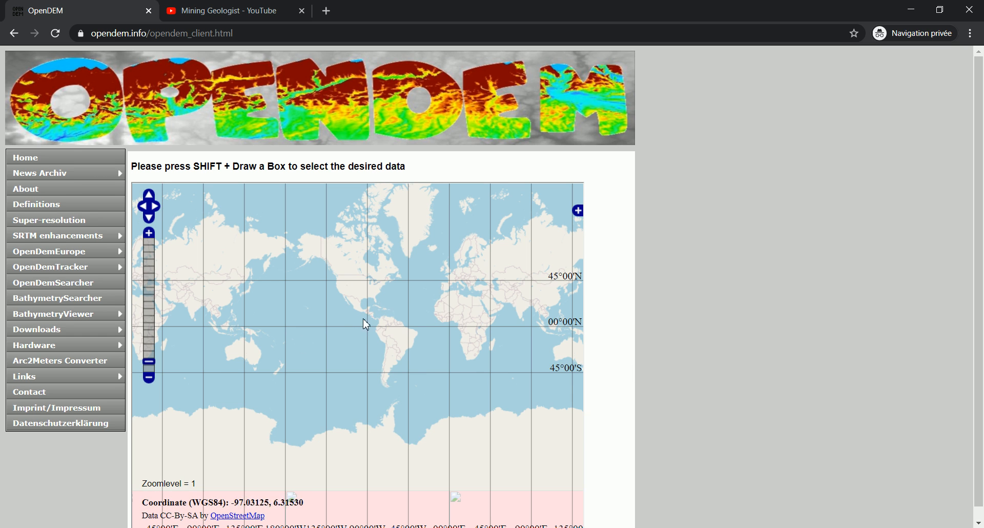
Select the map to start zooming in around 15°N over northeastern Thailand
click(577, 210)
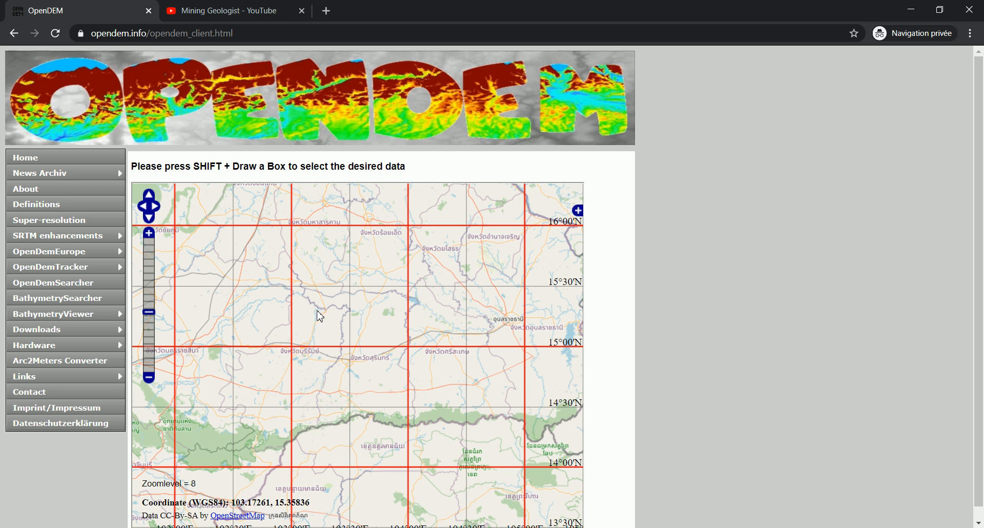
mouse_move(340, 338)
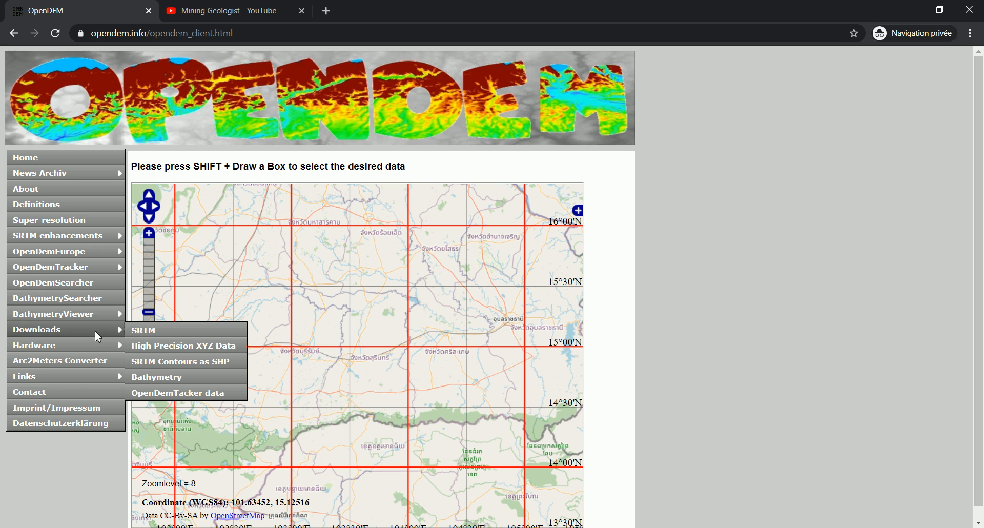
mouse_move(160, 367)
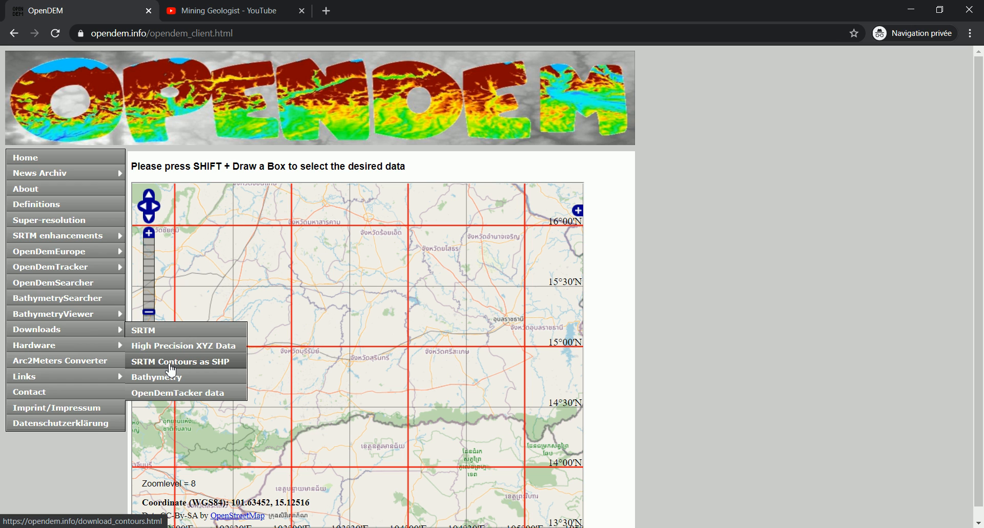
mouse_move(319, 272)
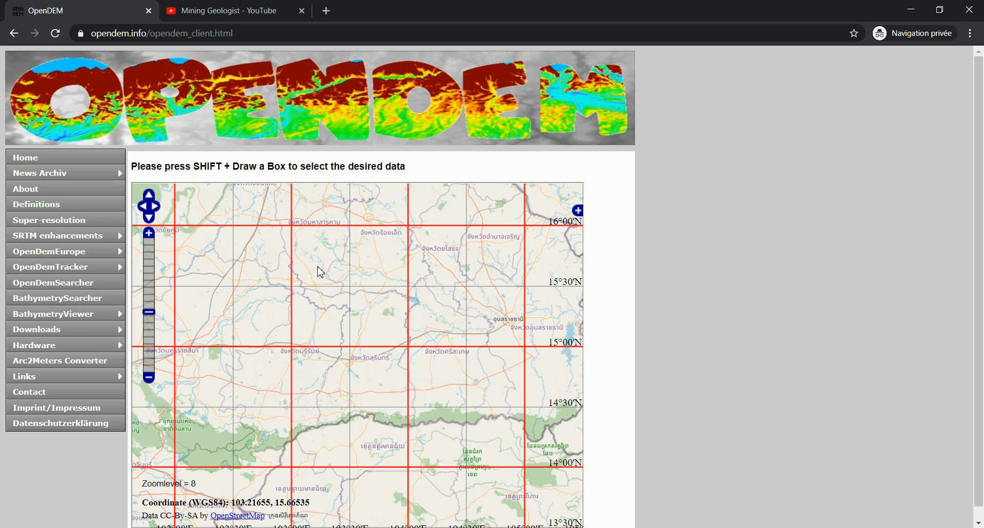
mouse_move(356, 252)
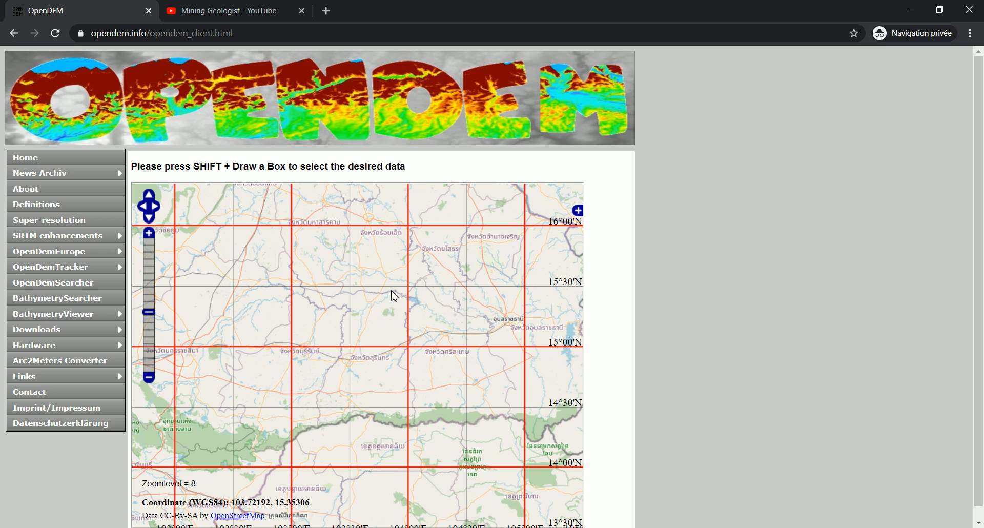
mouse_move(364, 273)
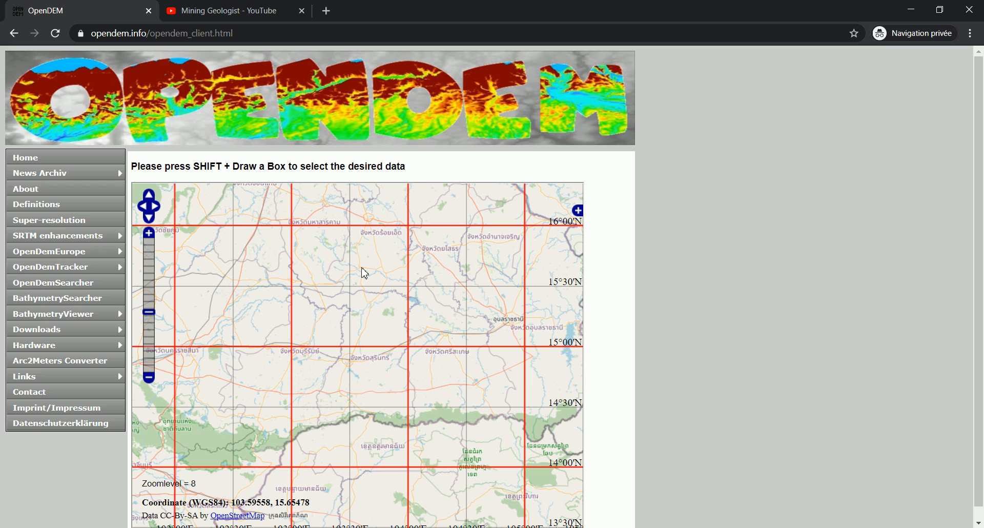
mouse_move(361, 256)
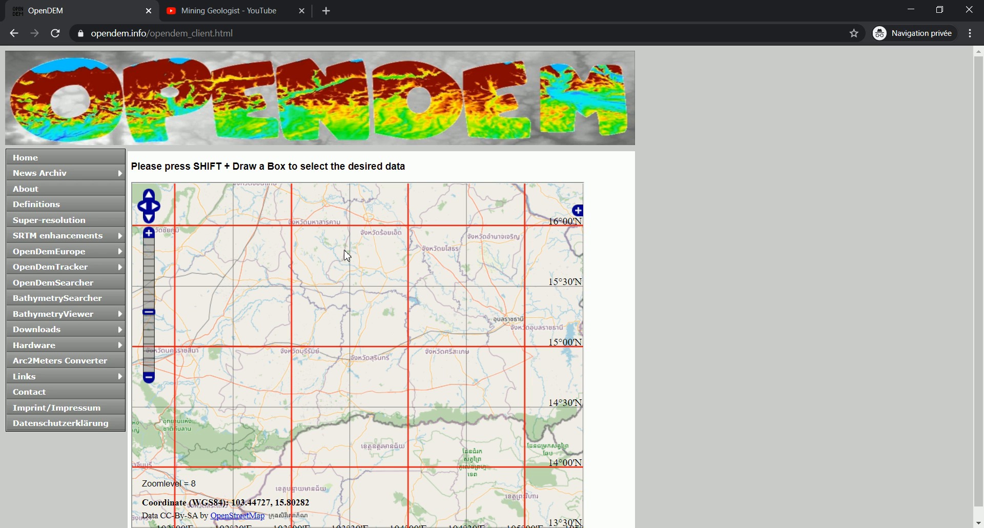
mouse_move(351, 260)
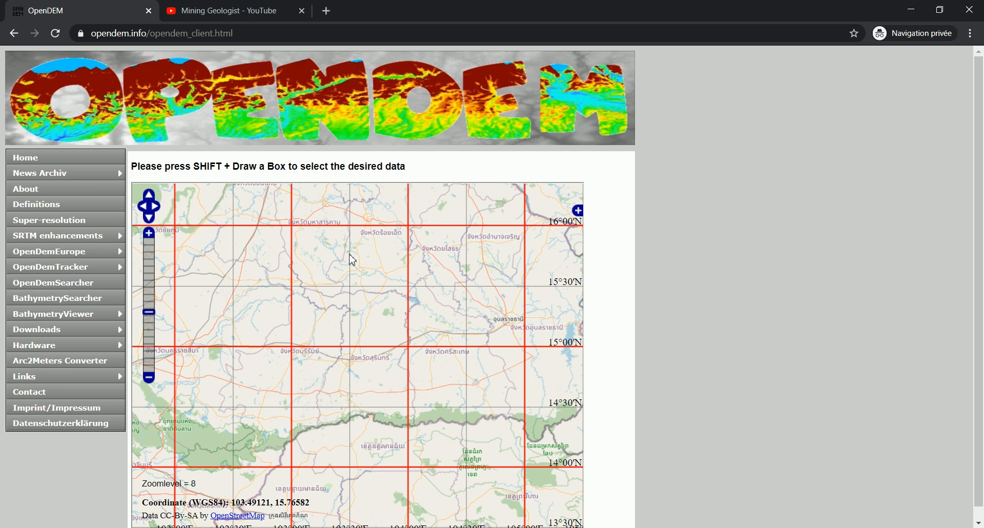
mouse_move(358, 260)
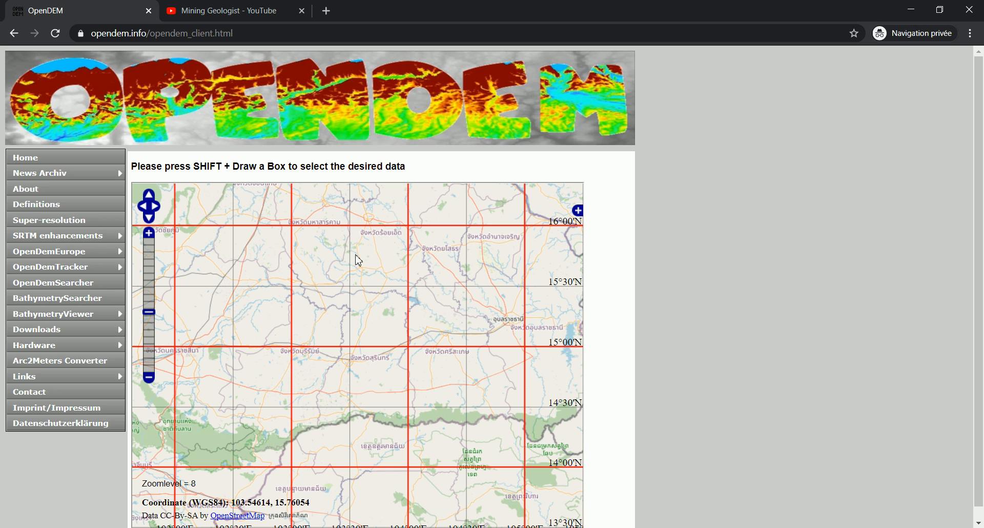
mouse_move(370, 262)
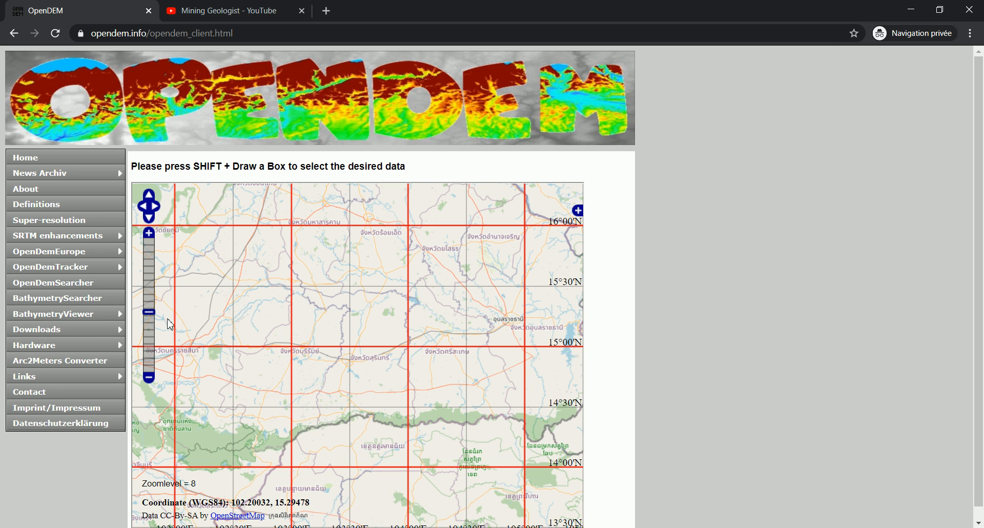
Show the Downloads list with SRTM, XYZ, contour shapefile and bathymetry options
click(37, 329)
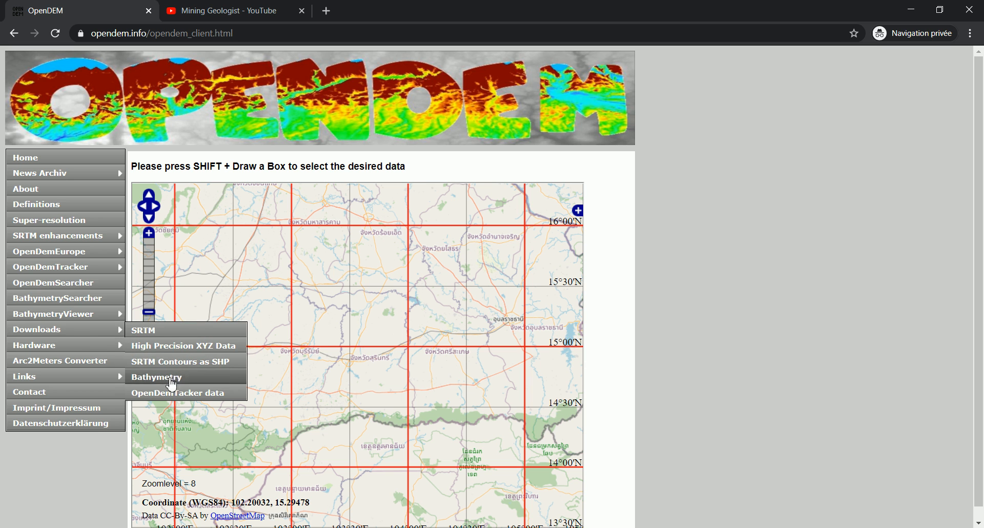
mouse_move(178, 368)
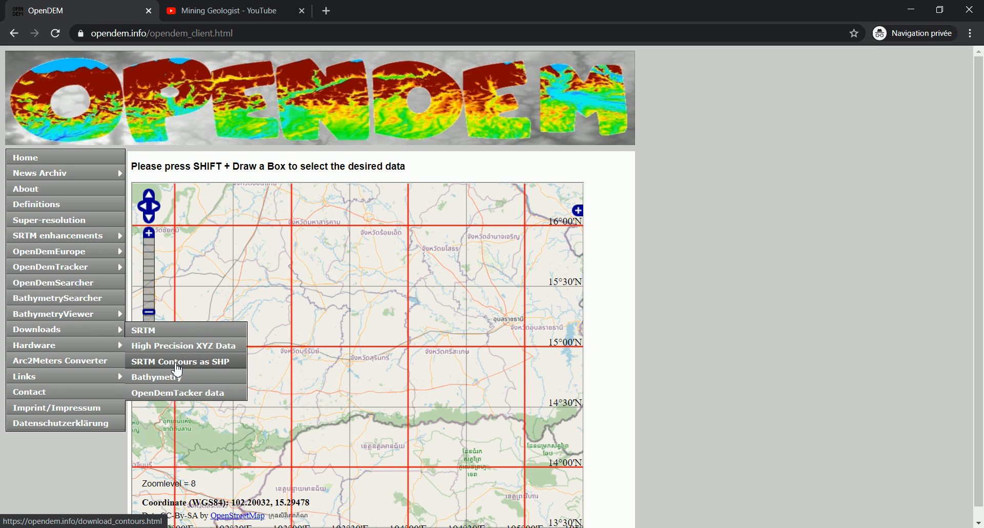
Go to the SRTM Contours as SHP page and launch its WebClient map
click(183, 362)
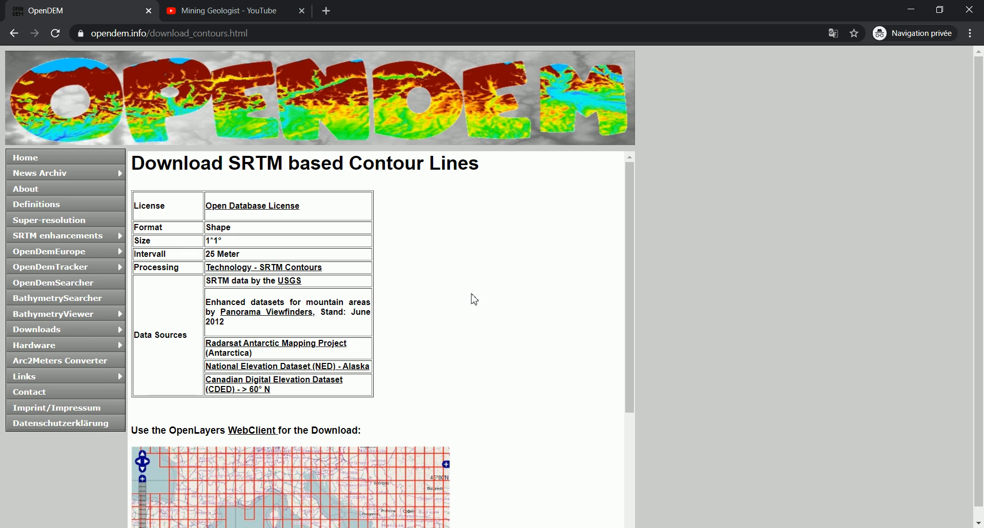
scroll(down, 3)
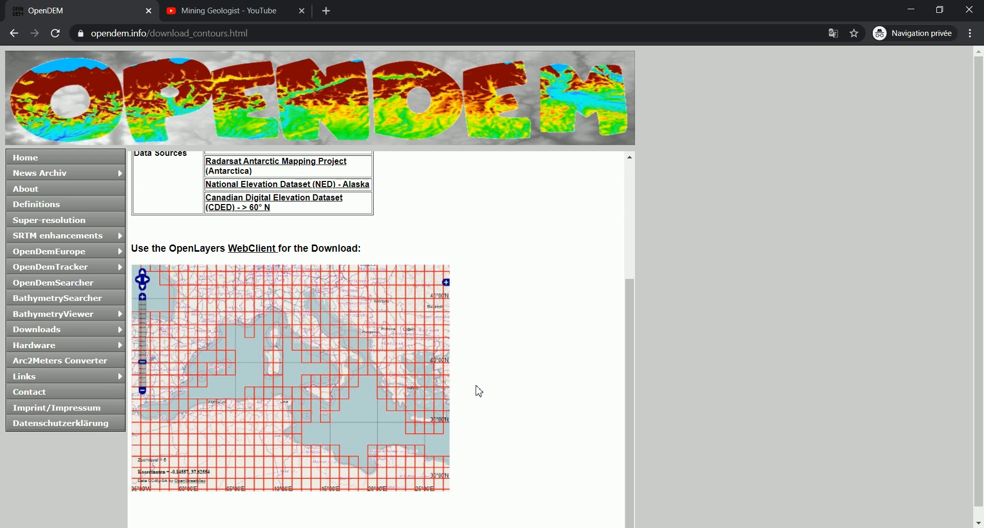
mouse_move(251, 250)
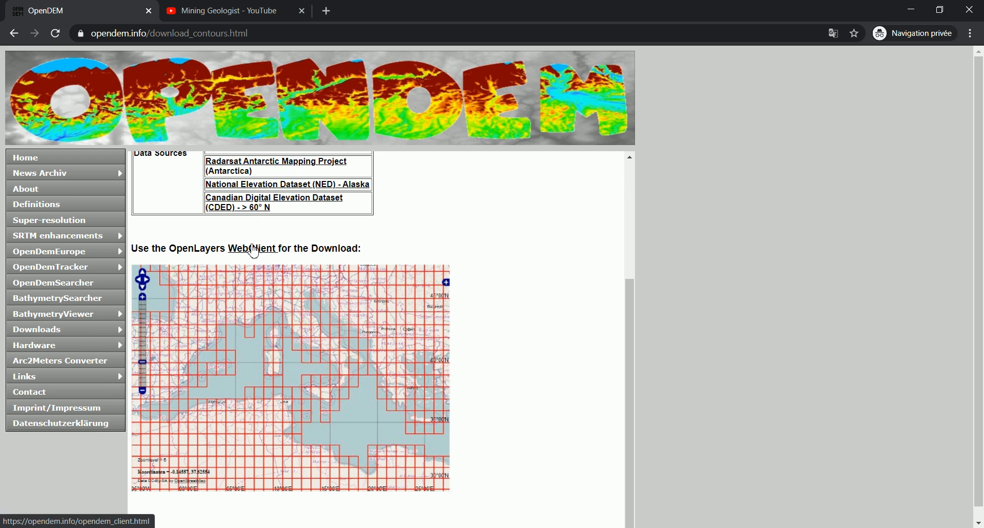
click(252, 248)
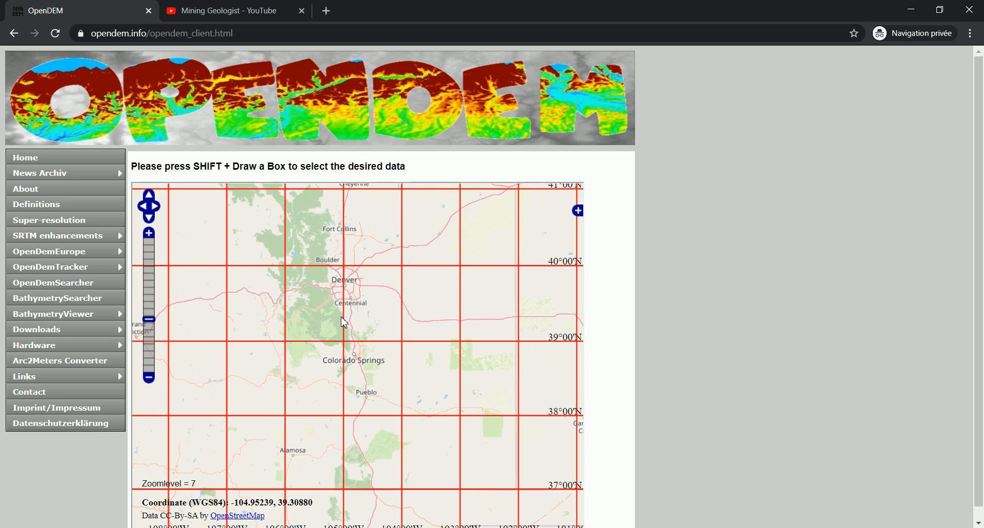
Zoom in one level and box-select the area west of Denver to list N39W106.zip
click(149, 232)
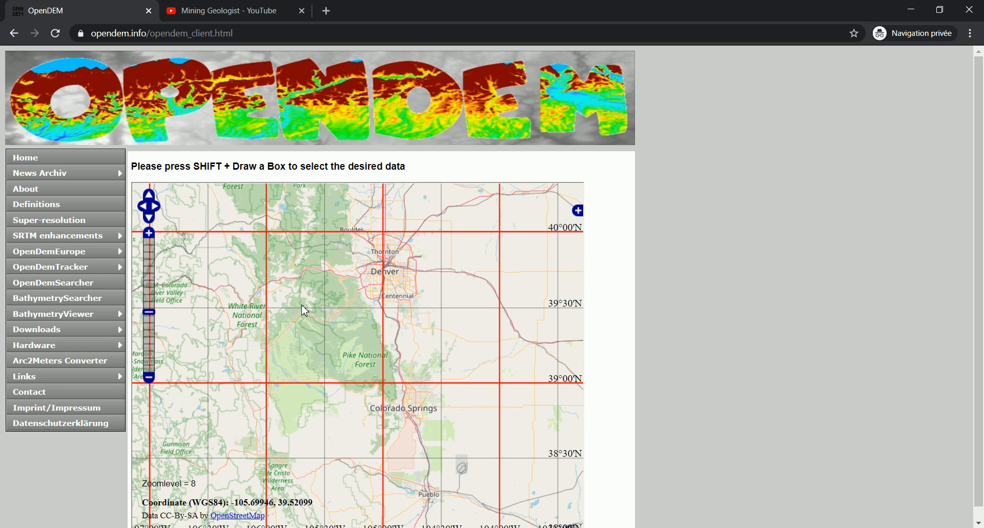
mouse_move(305, 294)
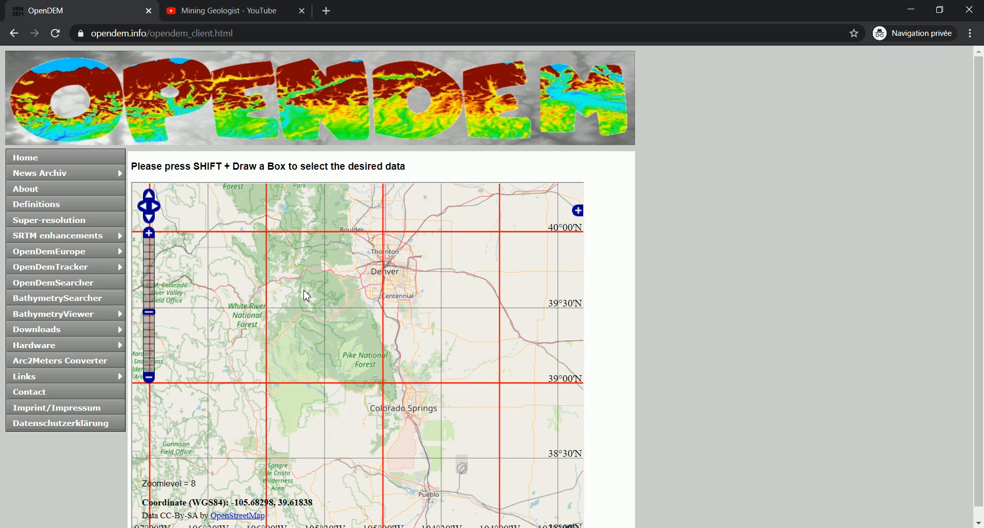
mouse_move(297, 283)
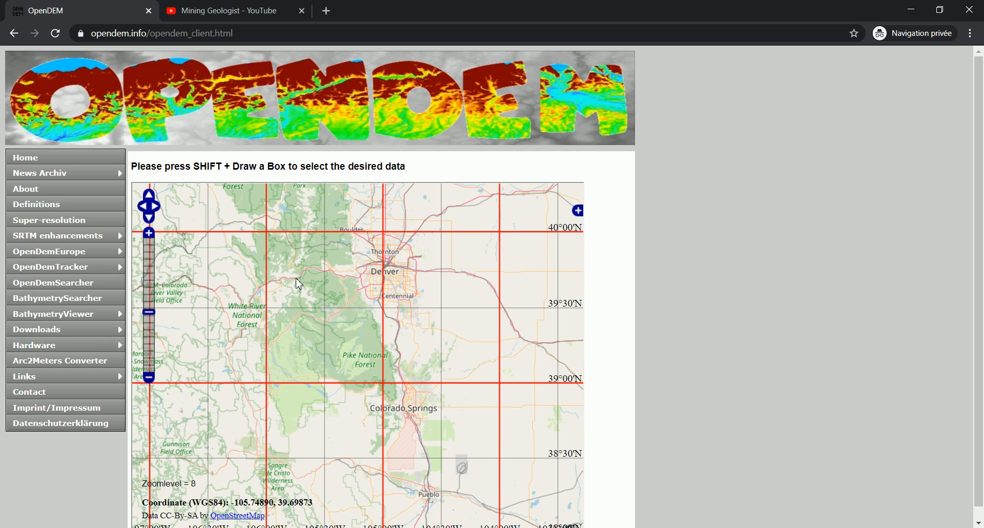
drag(288, 255, 369, 352)
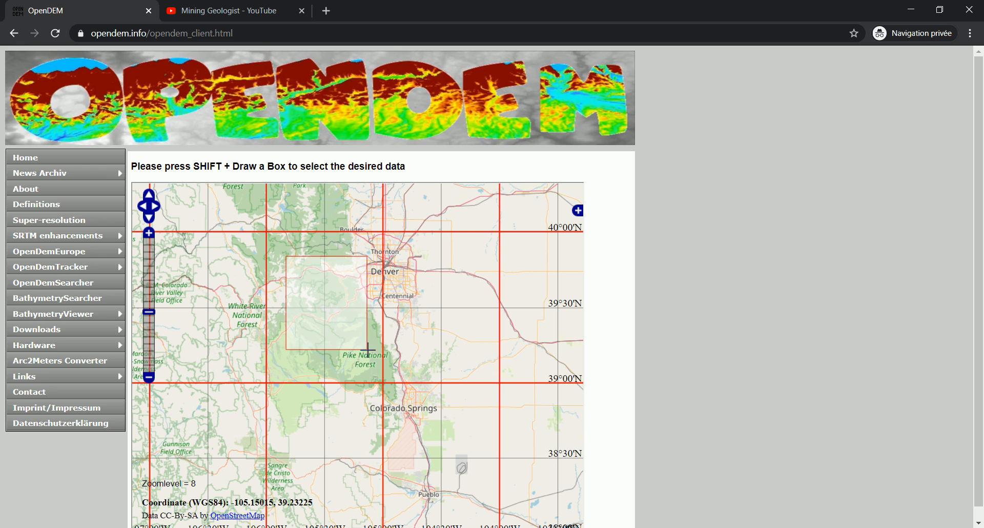
drag(288, 255, 367, 352)
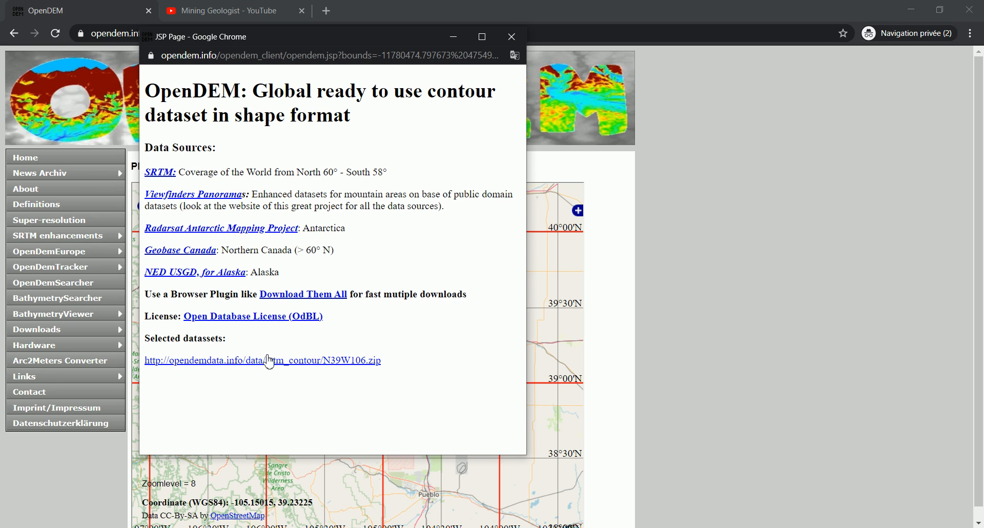
mouse_move(270, 352)
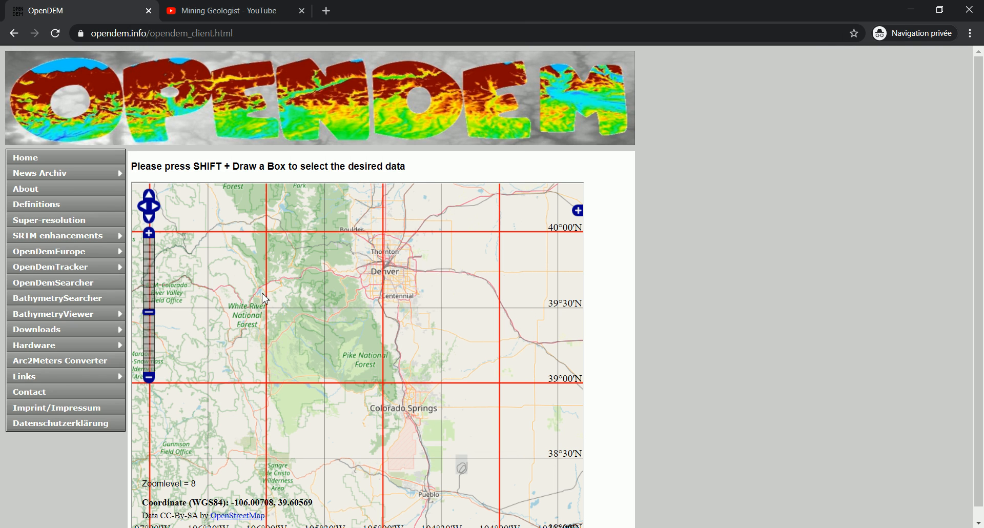
mouse_move(288, 282)
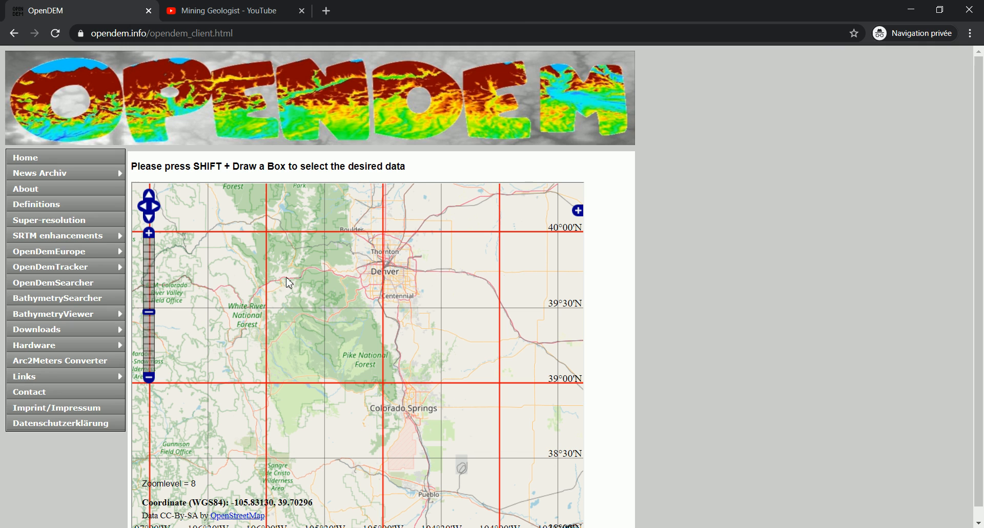
Box-select the mountain tile and download N39W106.zip from the results popup
drag(235, 259, 313, 318)
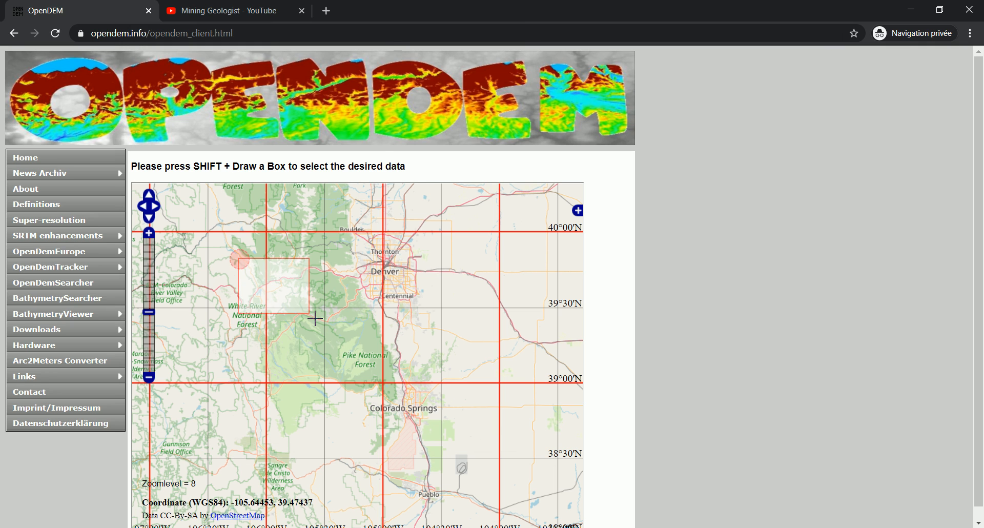
drag(235, 257, 311, 317)
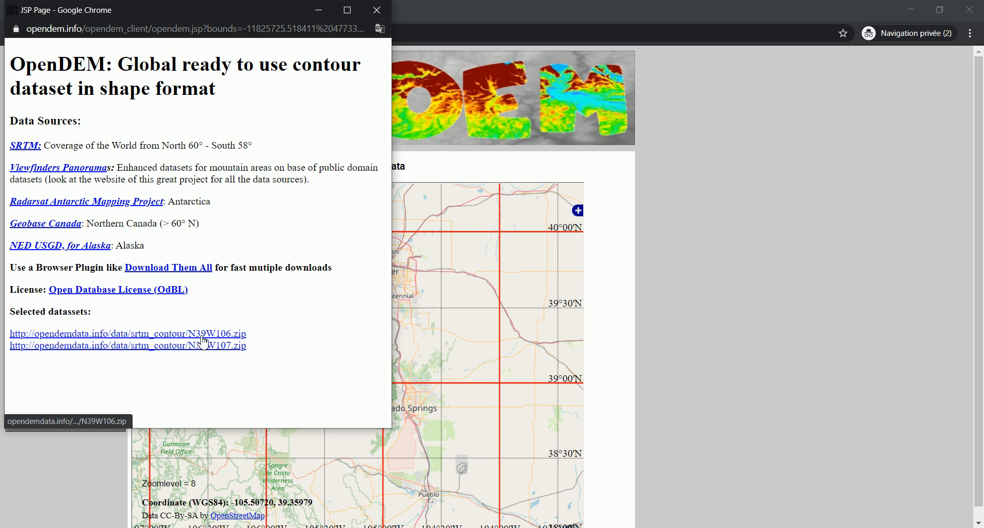
mouse_move(216, 350)
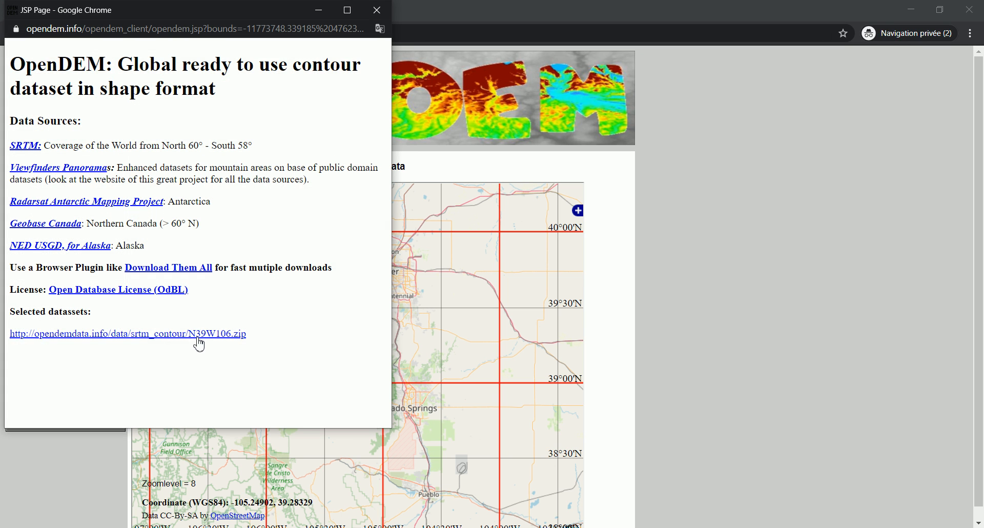
mouse_move(198, 338)
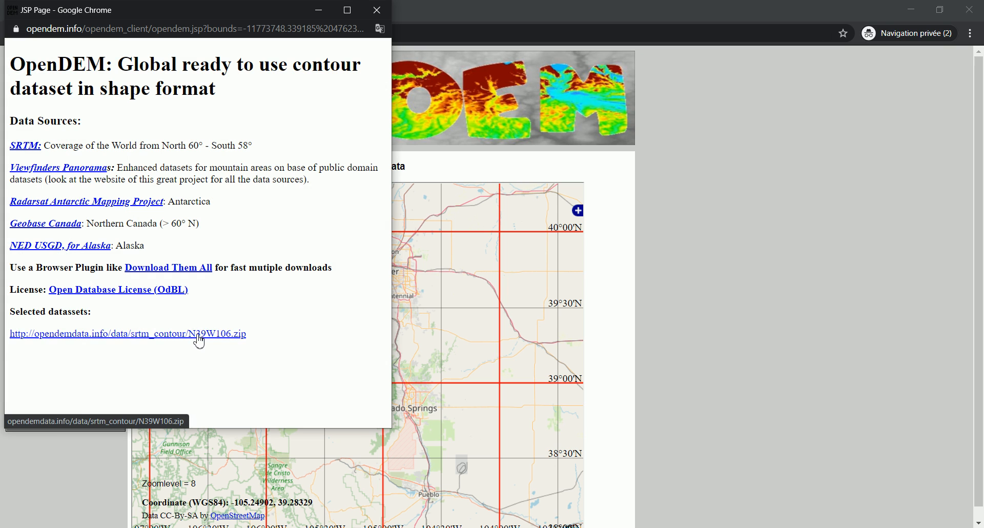
mouse_move(279, 348)
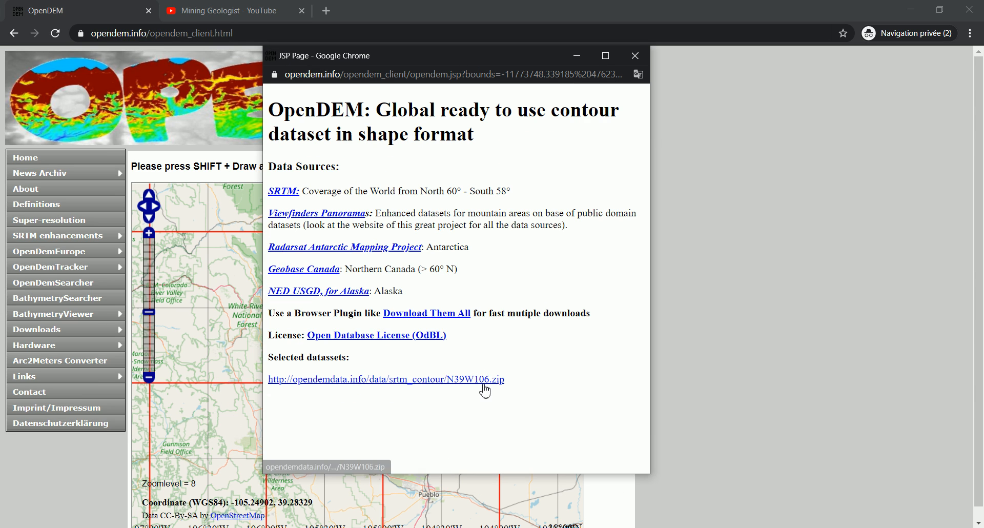
mouse_move(472, 387)
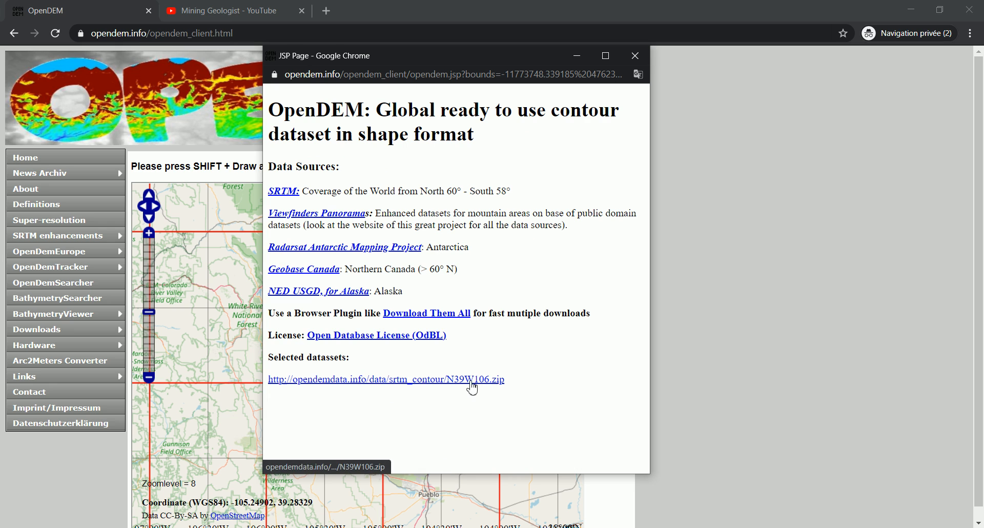
click(385, 379)
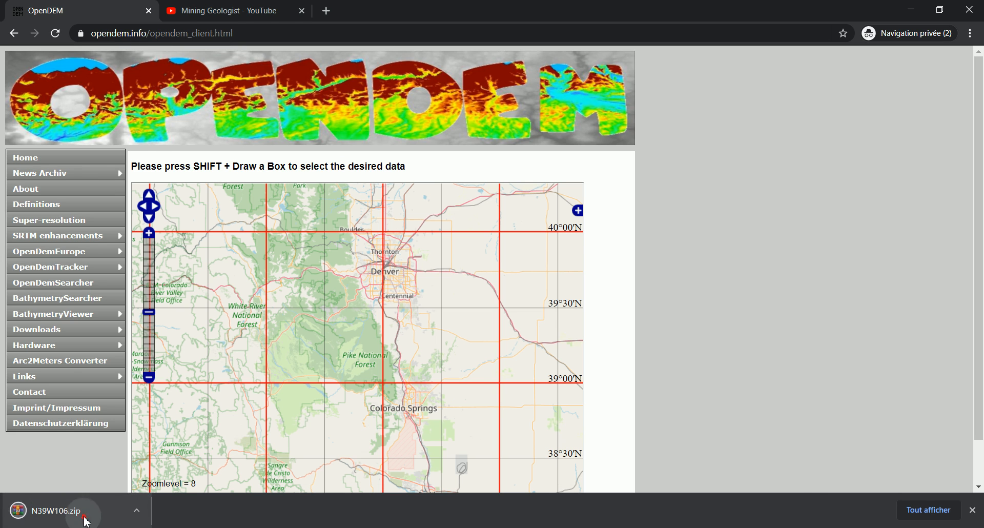
Open N39W106.zip in WinRAR, enter the N39W106 folder and preview its .dbf file
click(55, 511)
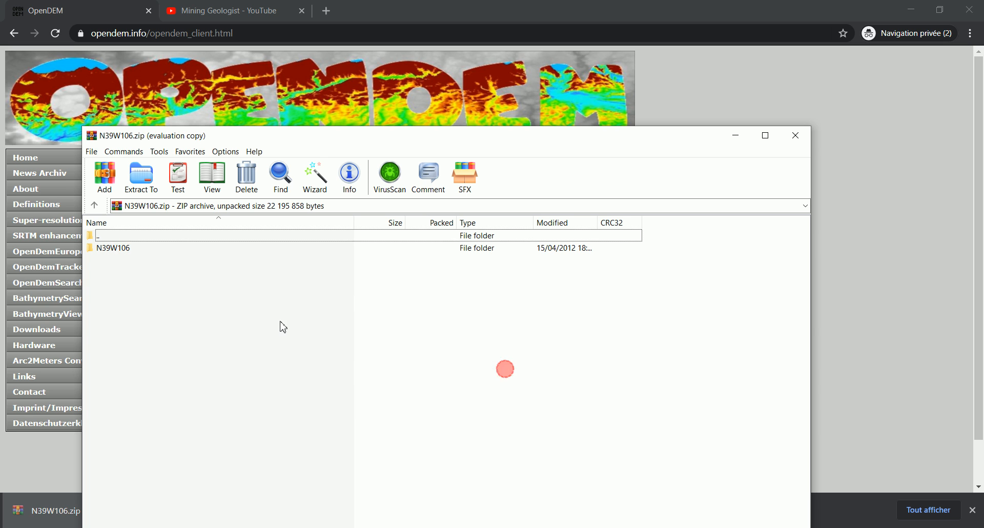
double_click(113, 248)
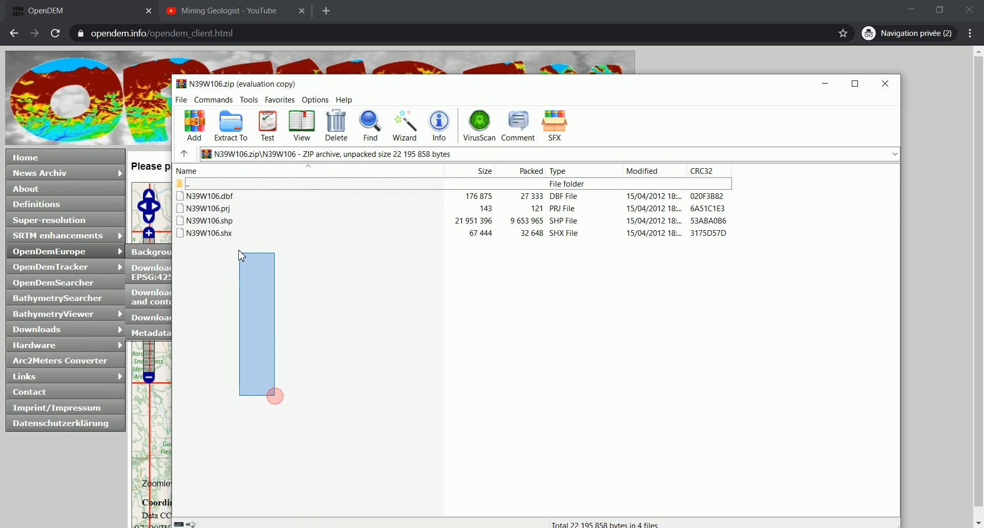
double_click(209, 196)
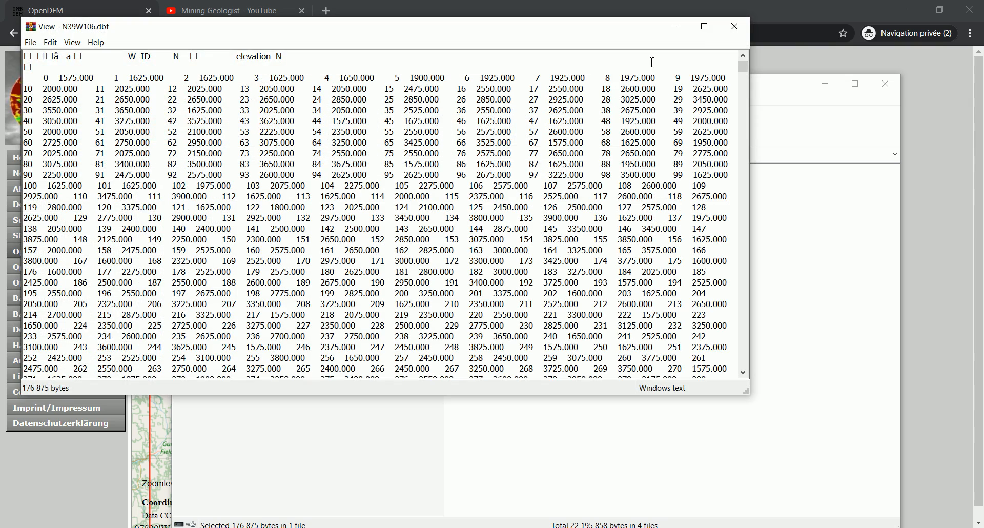
click(734, 27)
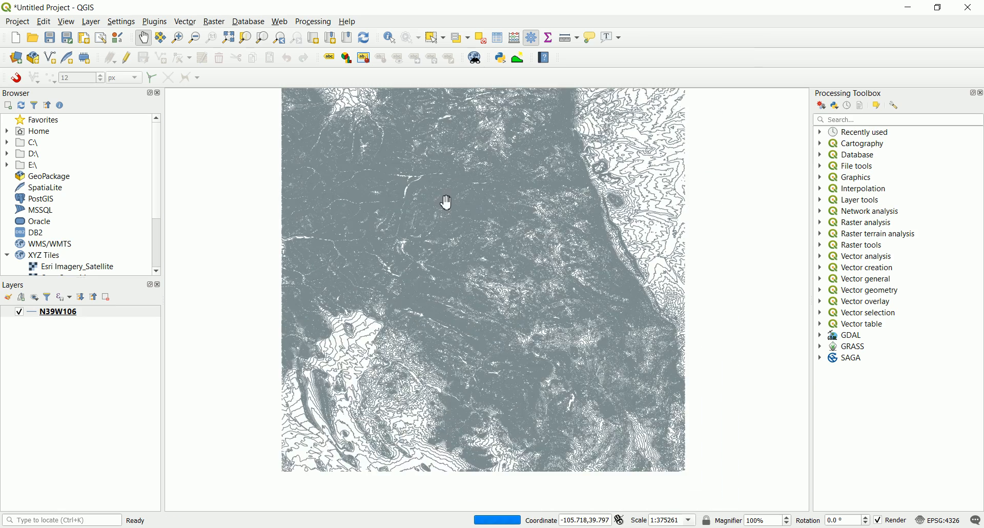
drag(445, 201, 431, 348)
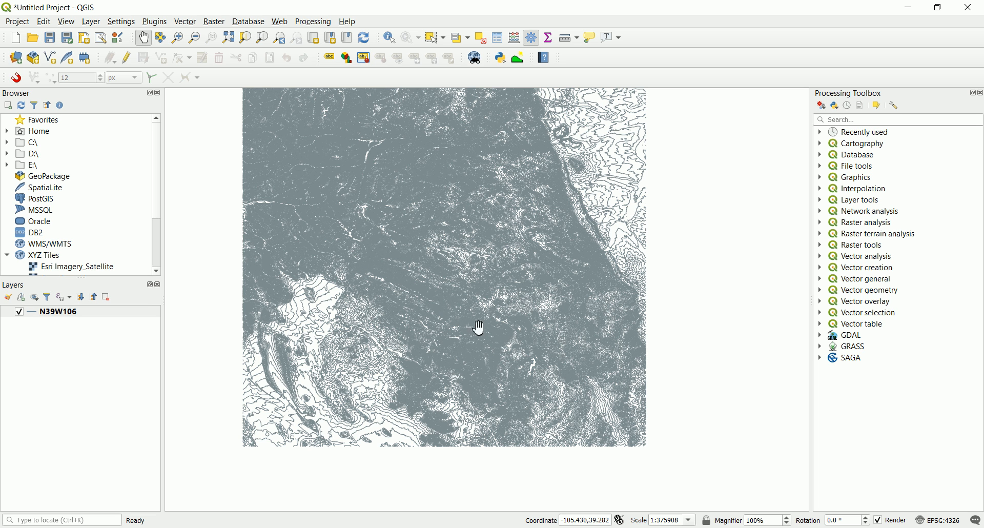
drag(477, 327, 542, 180)
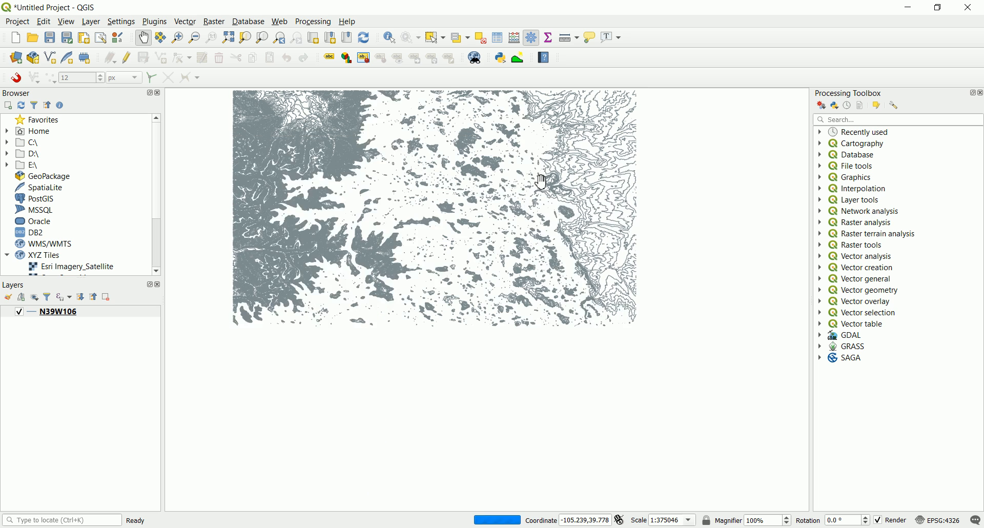